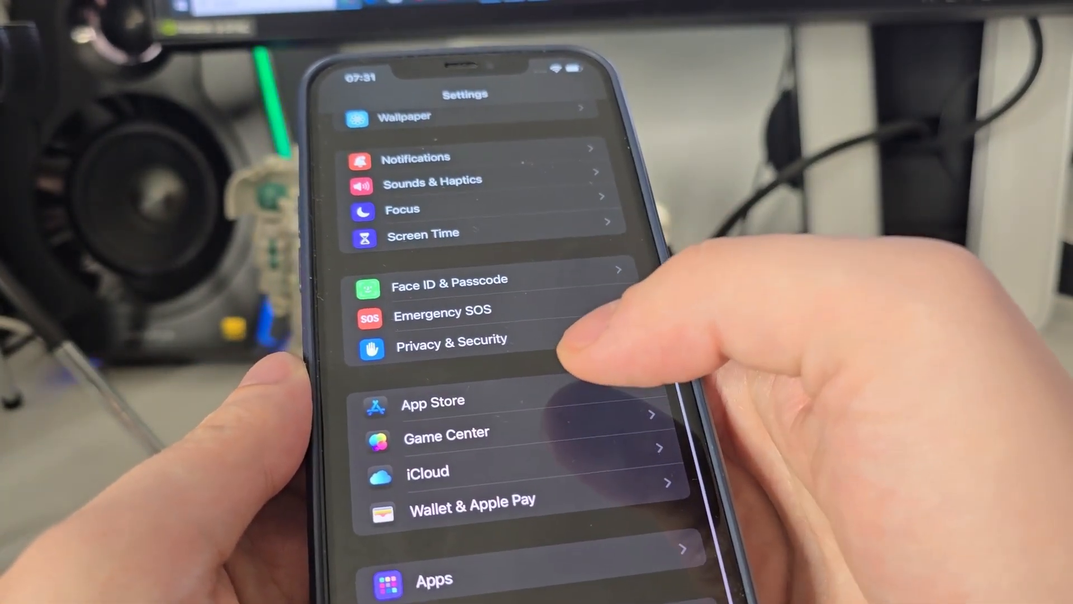
Open the App Store page in iPhone Settings to reach the Offload Unused Apps option
{"action": "left_click", "coordinate": [433, 400]}
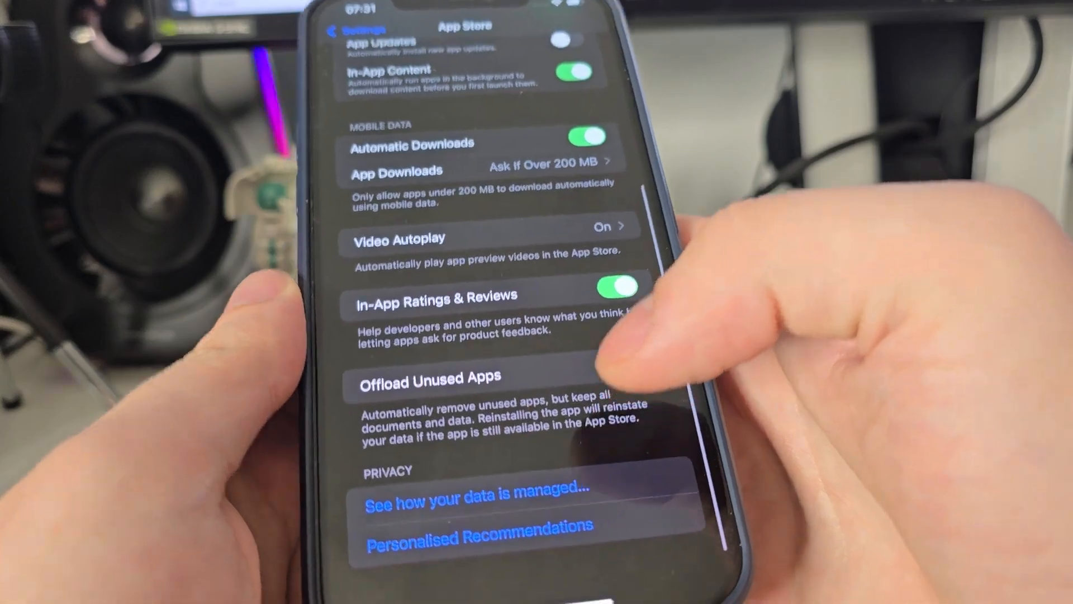